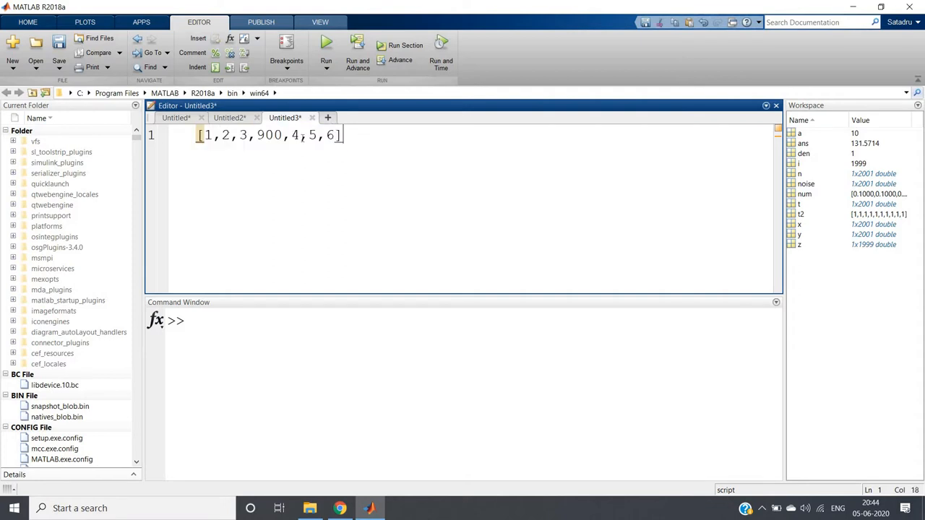
# - Compute the median of the copied vector [1,2,3,900,4,5,6] in the Command Window
pyautogui.doubleClick(269, 135)
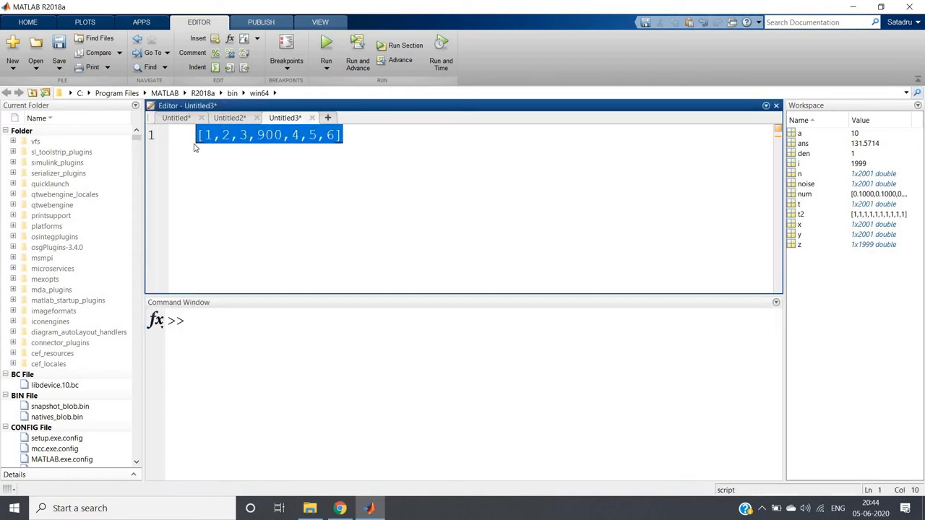
pyautogui.click(255, 135)
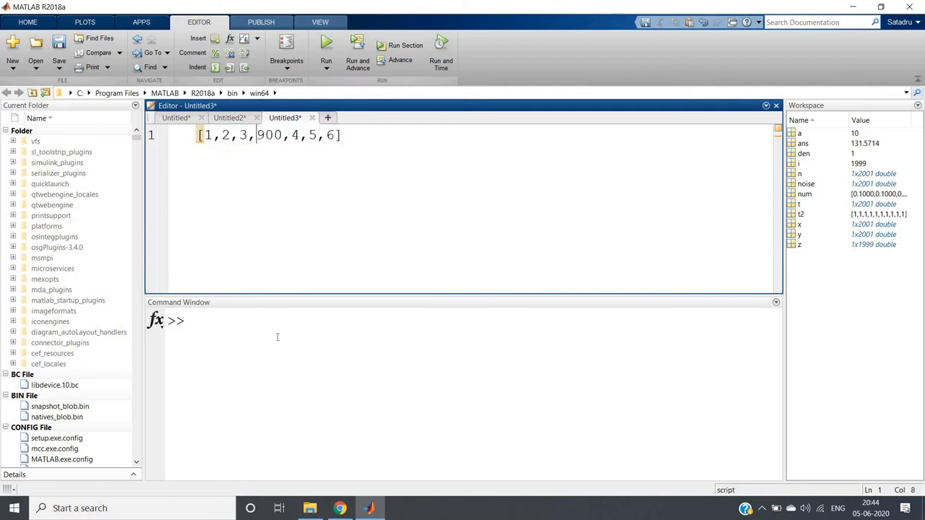
pyautogui.write('me')
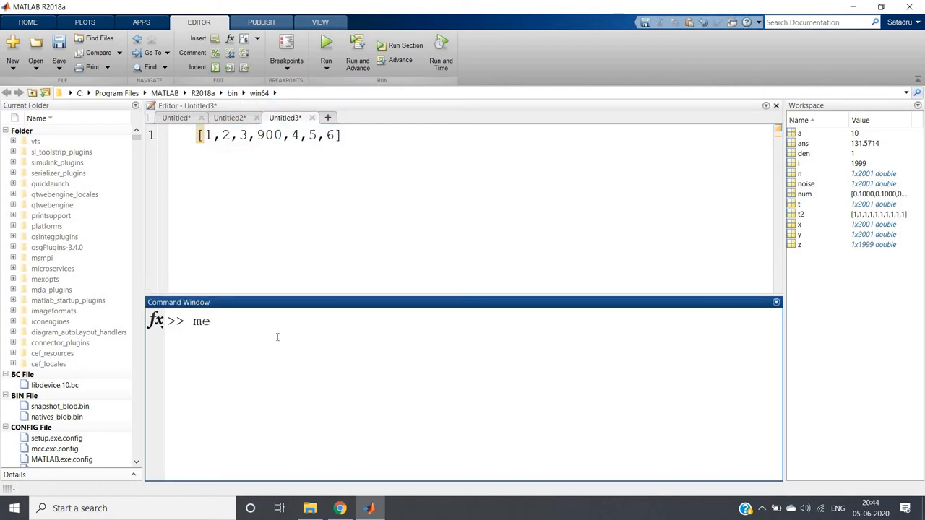
pyautogui.write('dian')
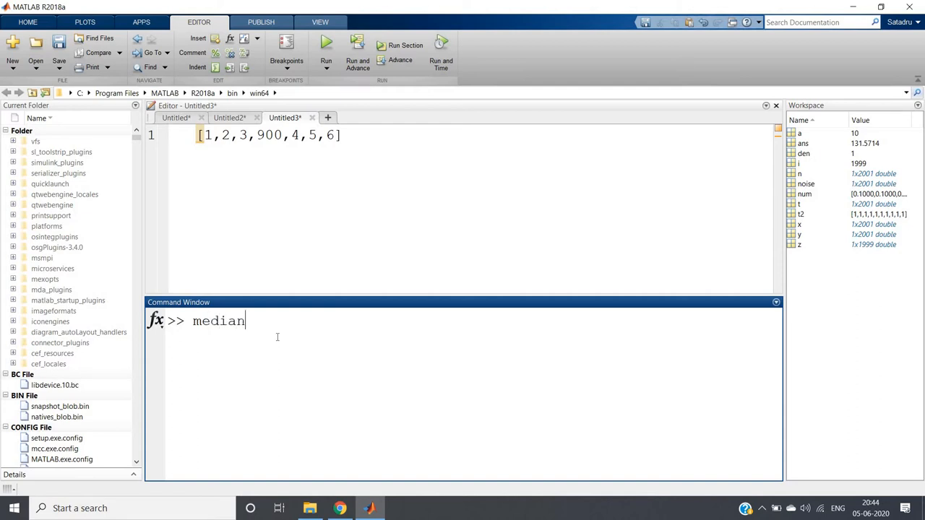
pyautogui.write('()')
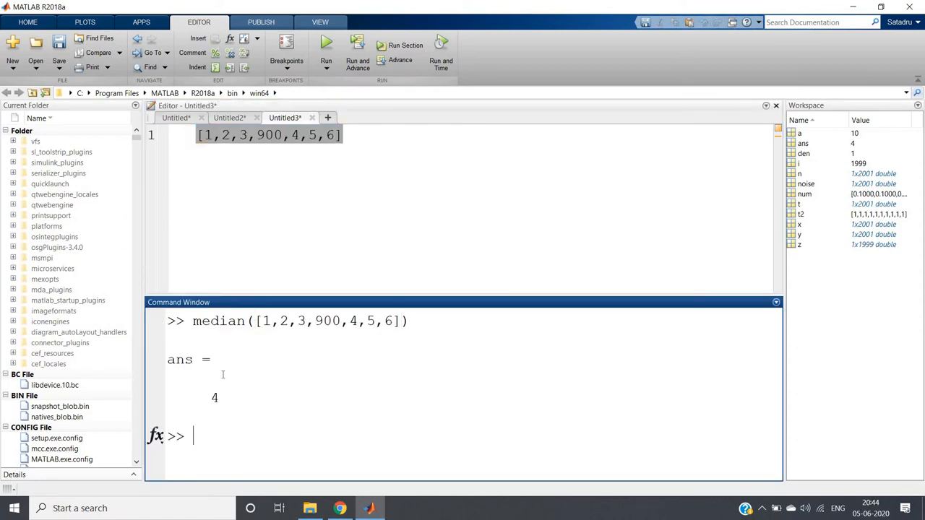
# - Highlight the median result 4 and the median command text
pyautogui.doubleClick(214, 397)
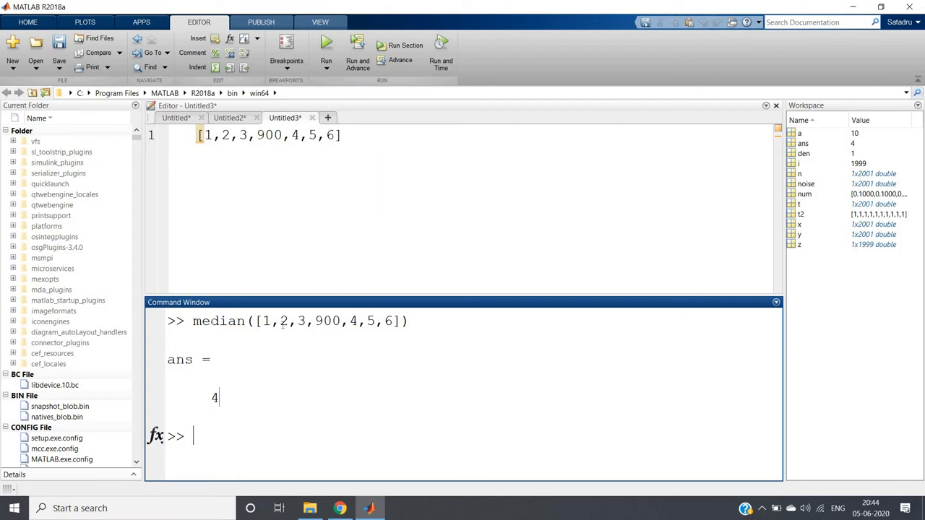
pyautogui.moveTo(263, 321); pyautogui.dragTo(384, 321)
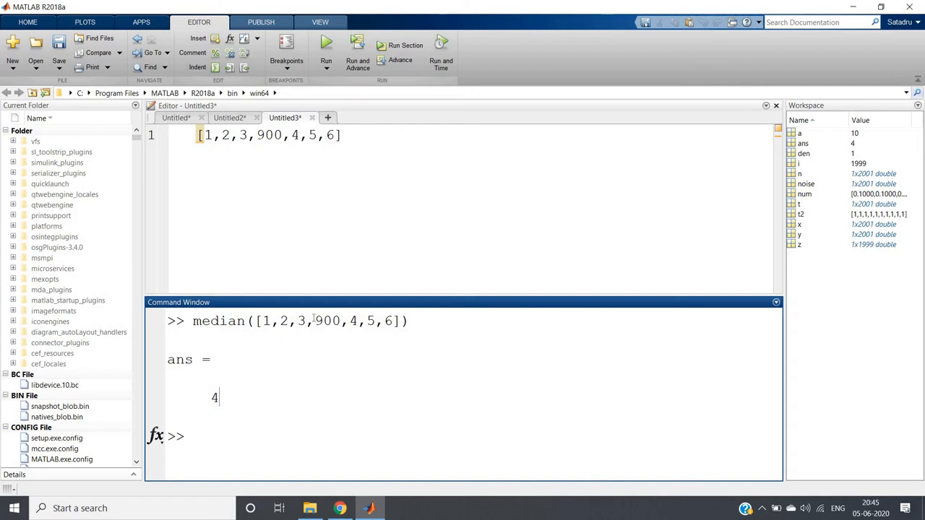
pyautogui.moveTo(262, 321); pyautogui.dragTo(401, 320)
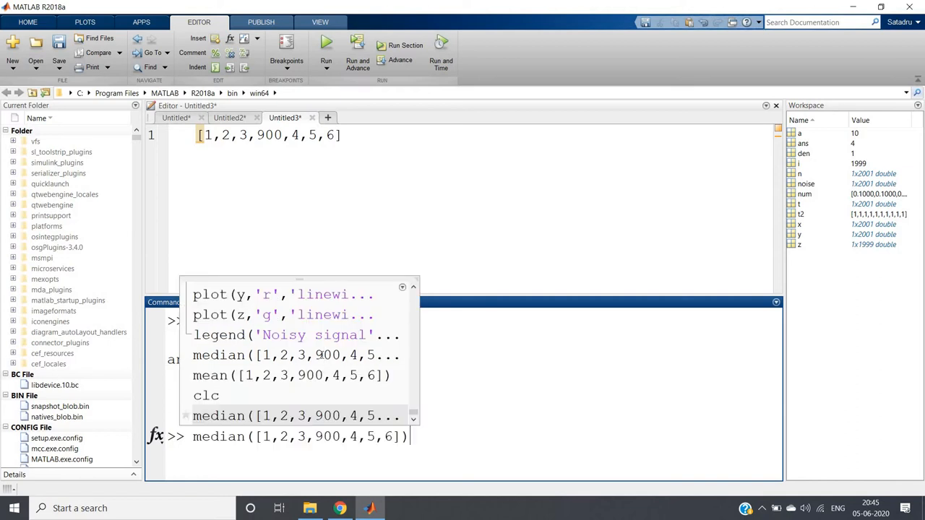
# - Run mean([1,2,3,900,4,5,6]) for 131.5714, highlighting the outlier 900
pyautogui.press('enter')
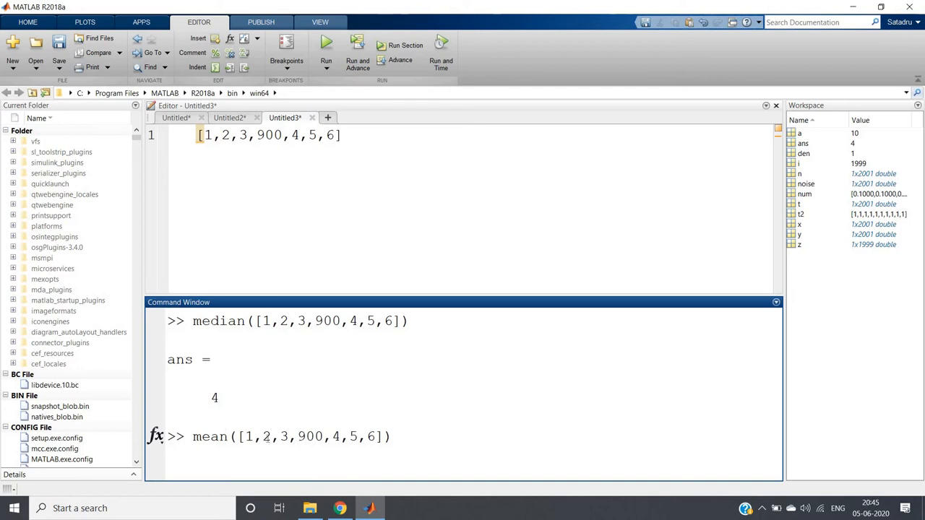
pyautogui.doubleClick(310, 436)
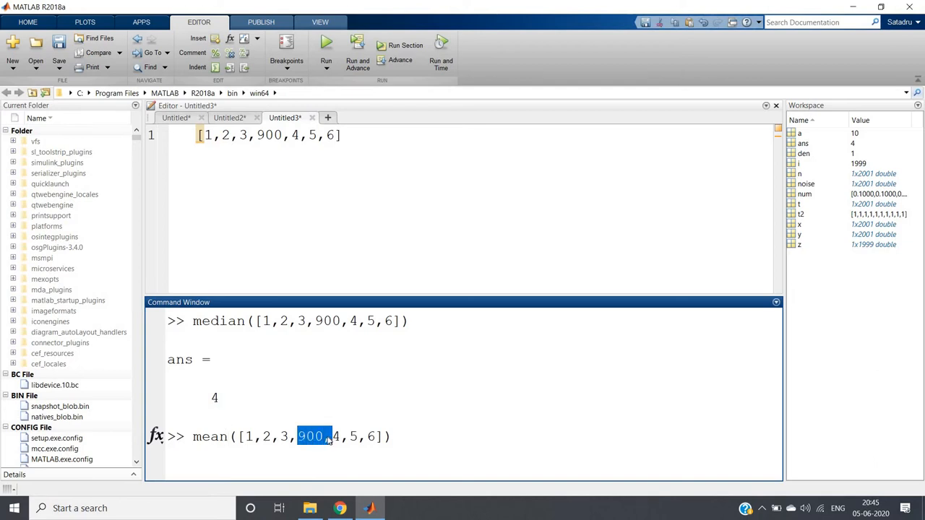
pyautogui.press('enter')
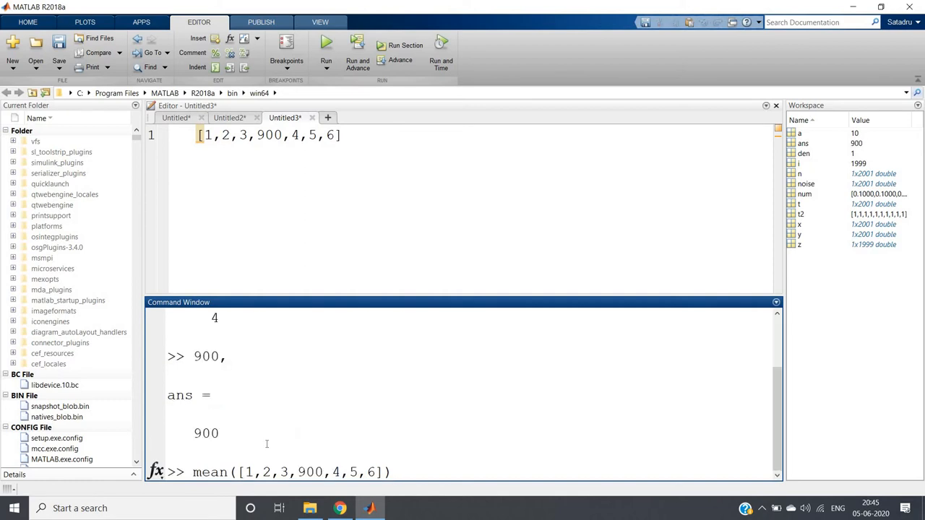
pyautogui.moveTo(389, 460)
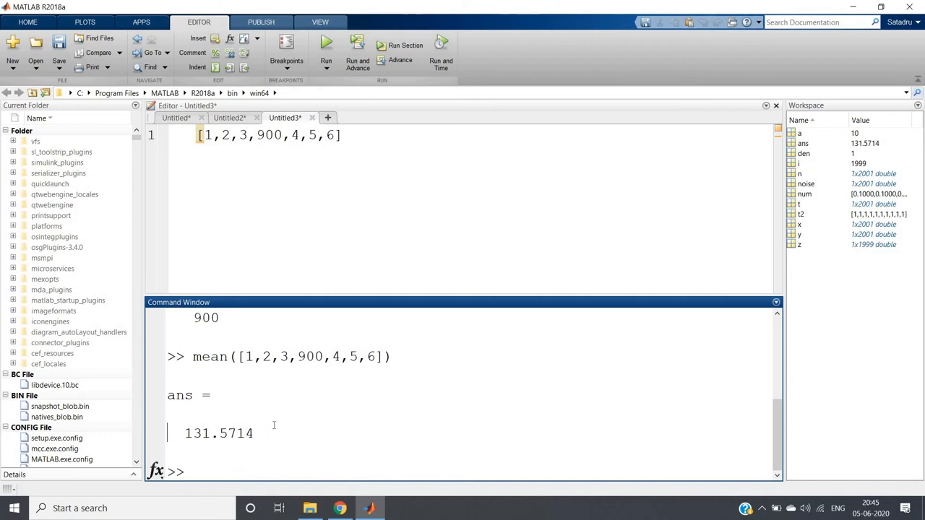
pyautogui.doubleClick(219, 433)
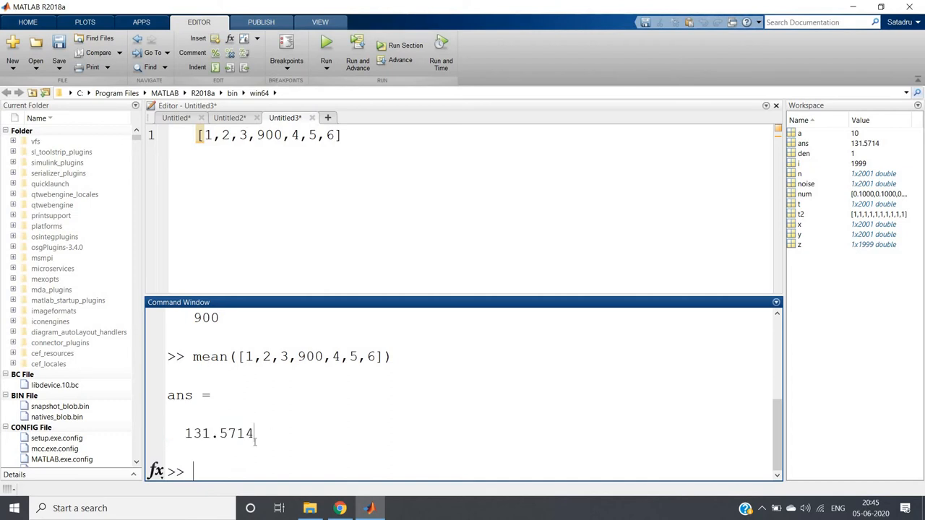
pyautogui.doubleClick(310, 356)
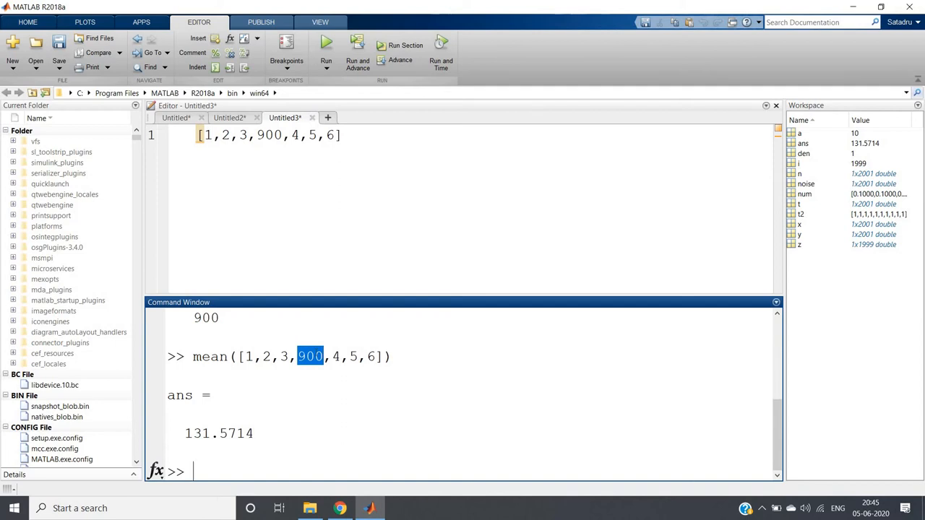
pyautogui.click(309, 356)
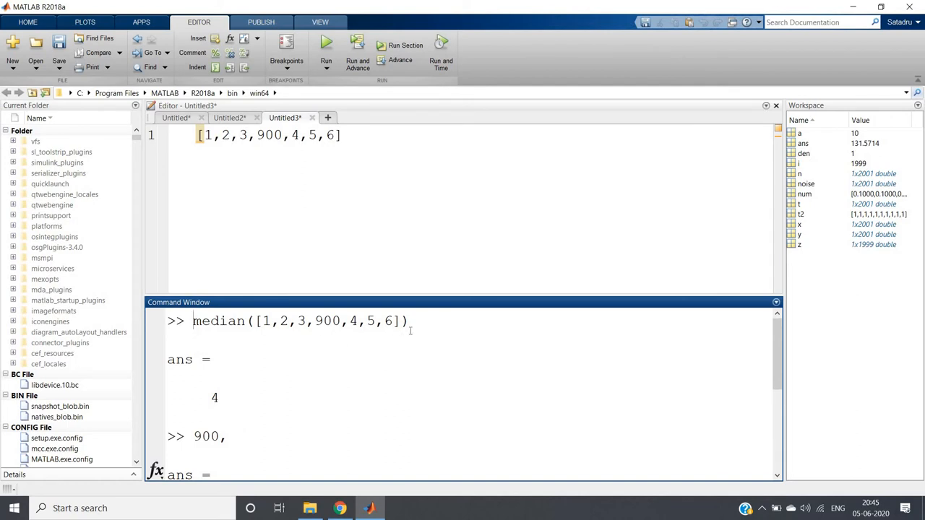
pyautogui.doubleClick(214, 398)
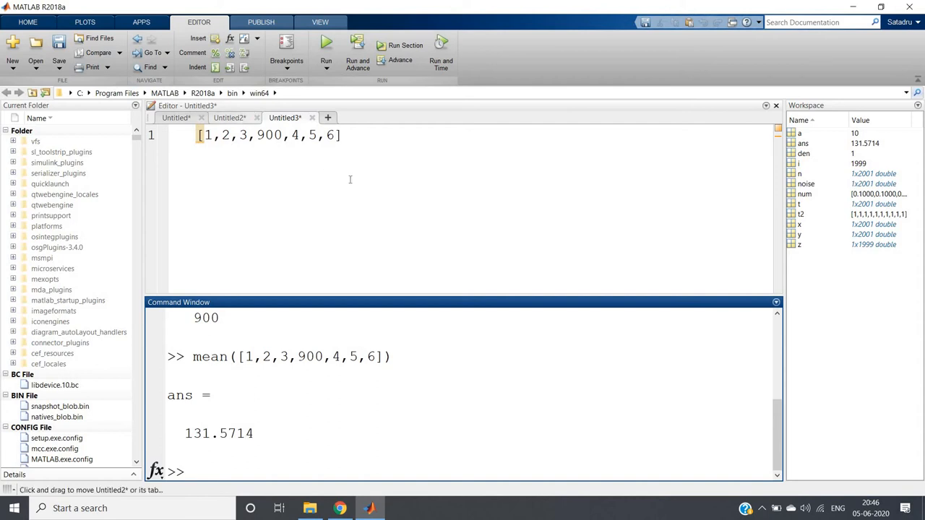
# - Switch to the Untitled2 script and look over its noise-filtering code
pyautogui.click(229, 117)
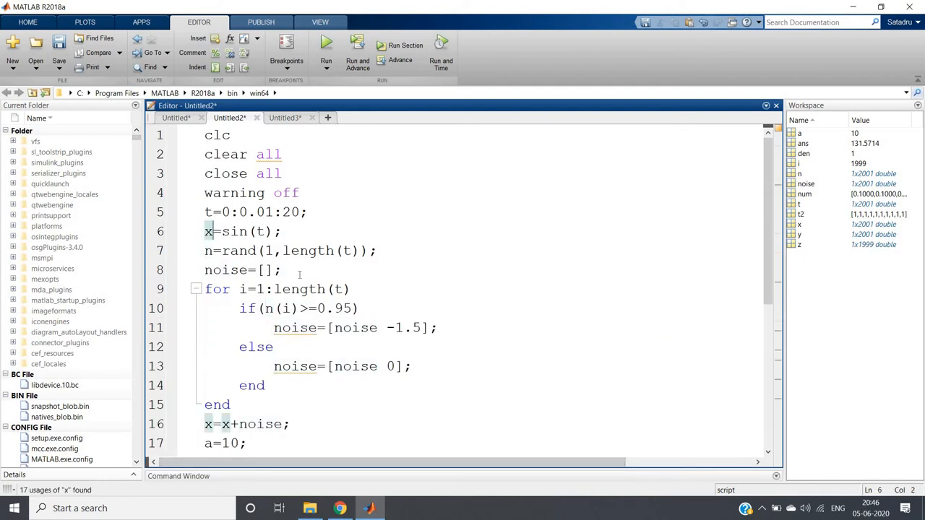
pyautogui.moveTo(300, 309); pyautogui.dragTo(376, 365)
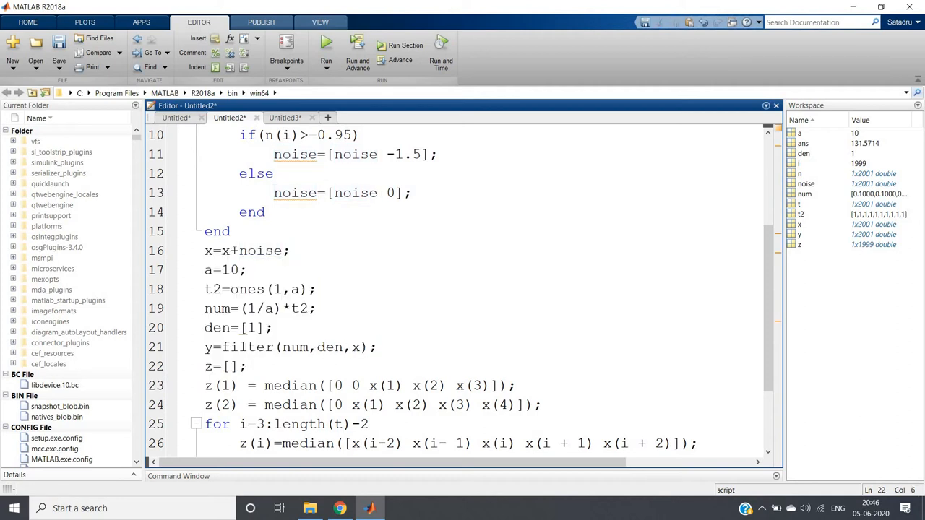
pyautogui.doubleClick(225, 250)
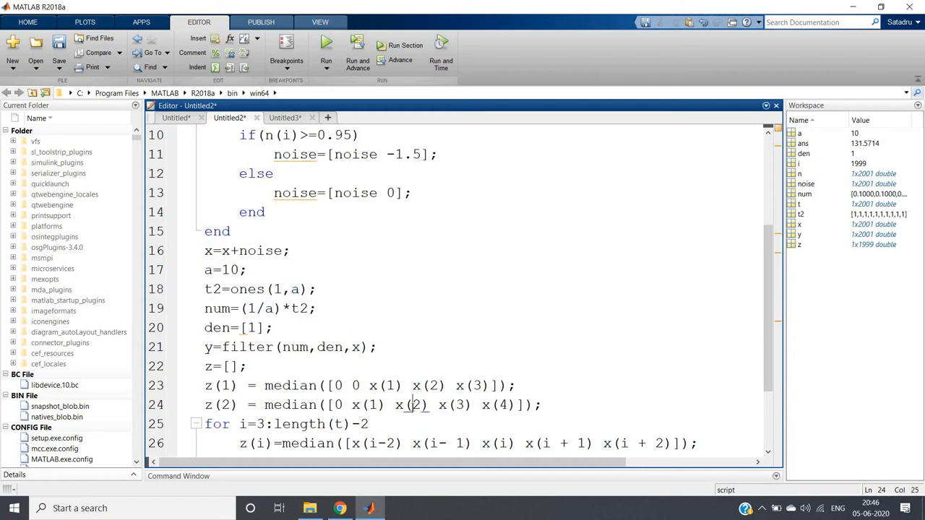
pyautogui.scroll(-3)
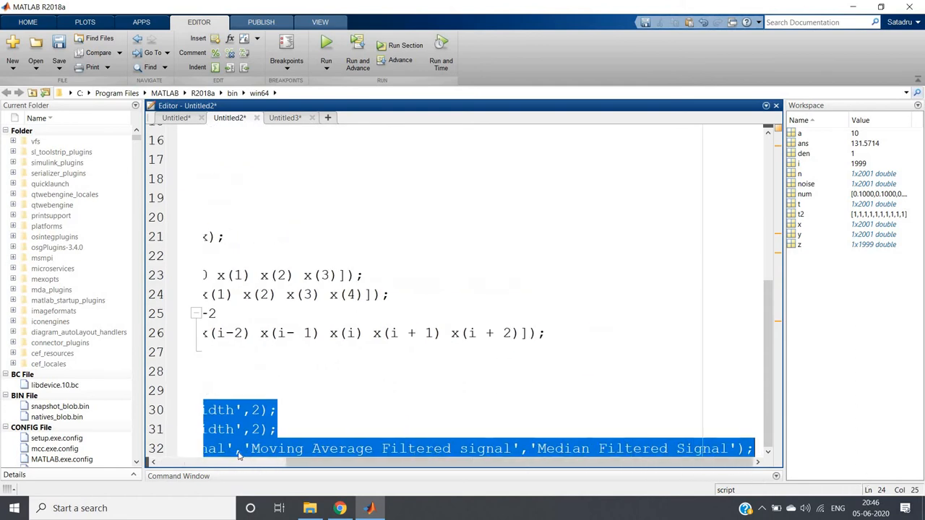
# - Evaluate the selected code to plot the spiky noisy sine signal in Figure 1
pyautogui.rightClick(239, 452)
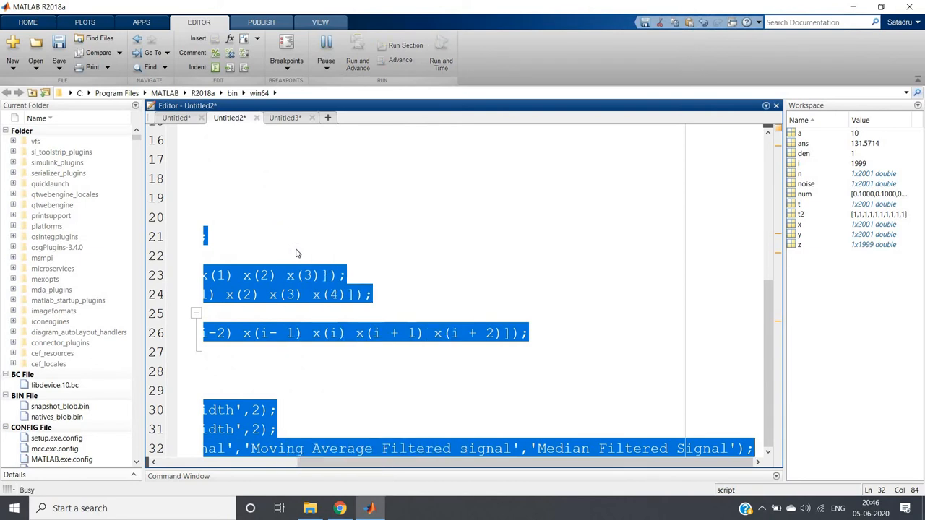
pyautogui.click(326, 41)
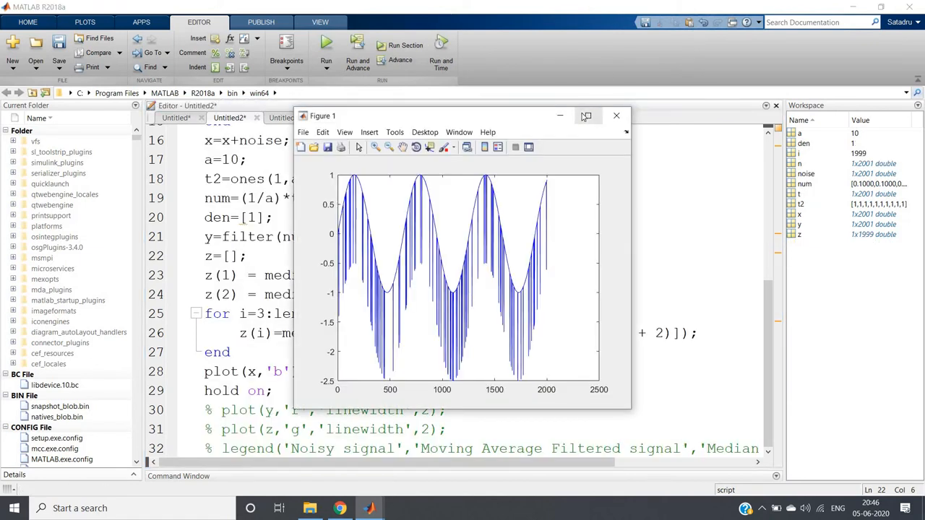
# - Maximize Figure 1 and zoom into samples 205–268 to inspect two noise spikes
pyautogui.click(586, 116)
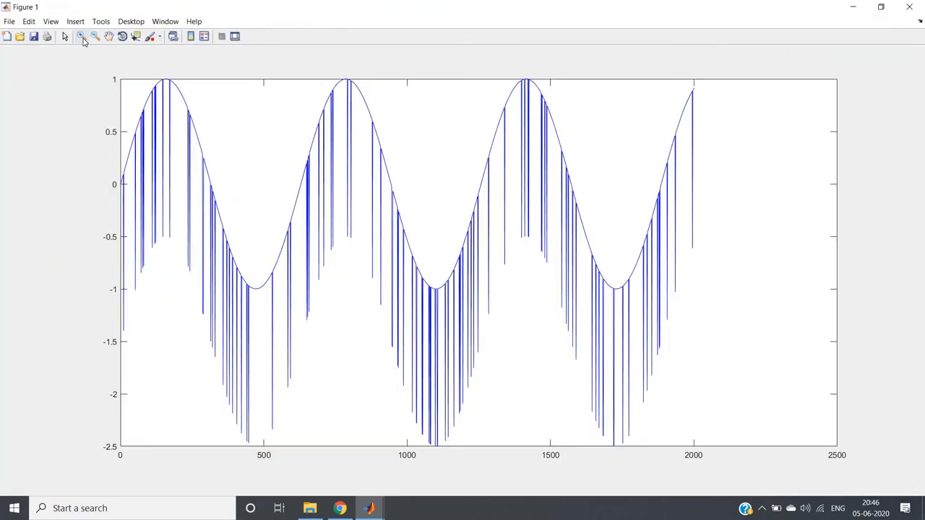
pyautogui.click(81, 36)
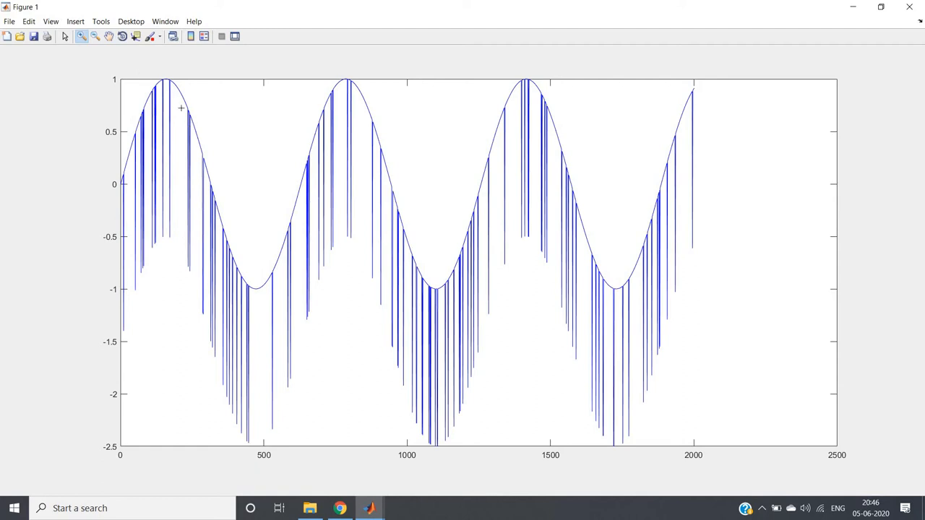
pyautogui.moveTo(180, 107); pyautogui.dragTo(195, 264)
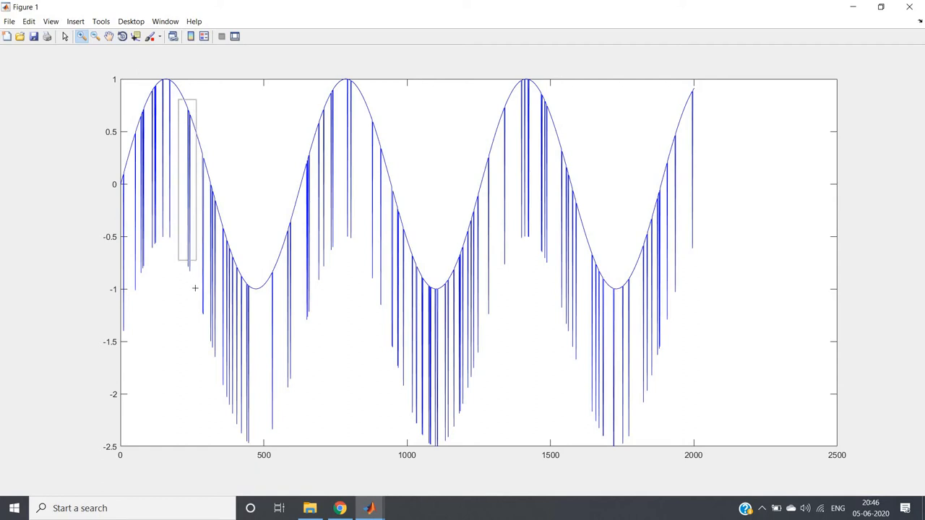
pyautogui.moveTo(180, 93); pyautogui.dragTo(197, 263)
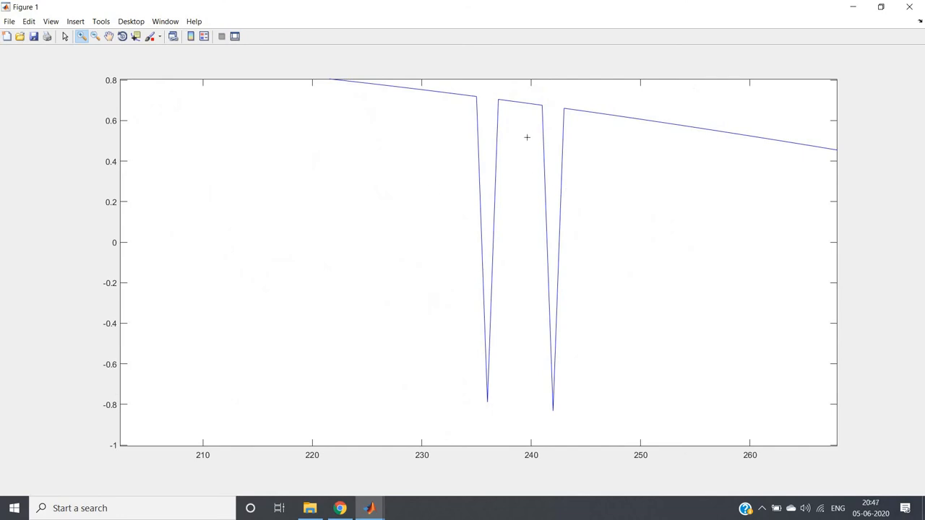
pyautogui.moveTo(363, 89)
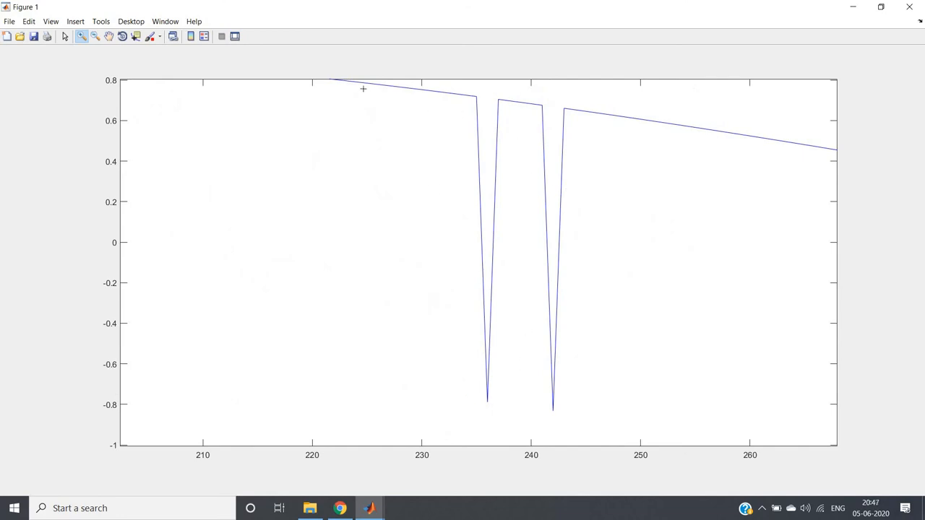
pyautogui.moveTo(477, 114)
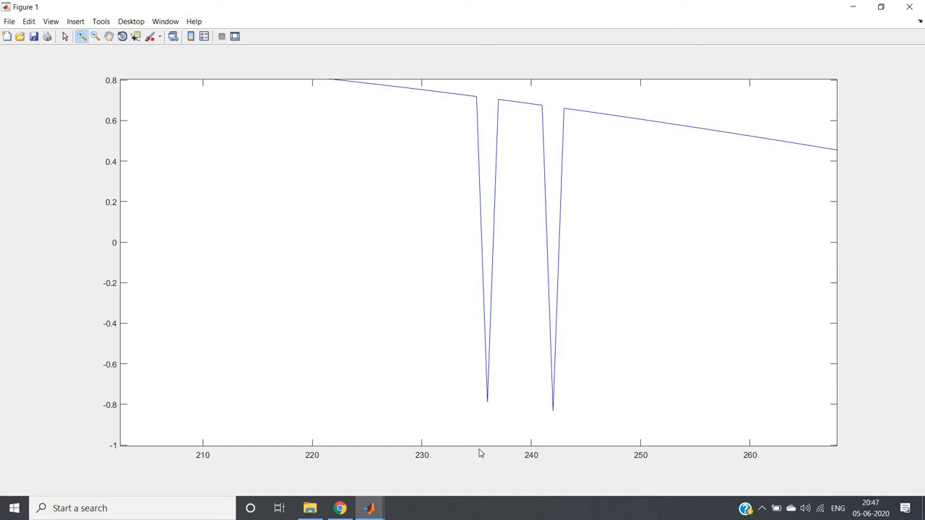
pyautogui.moveTo(451, 110)
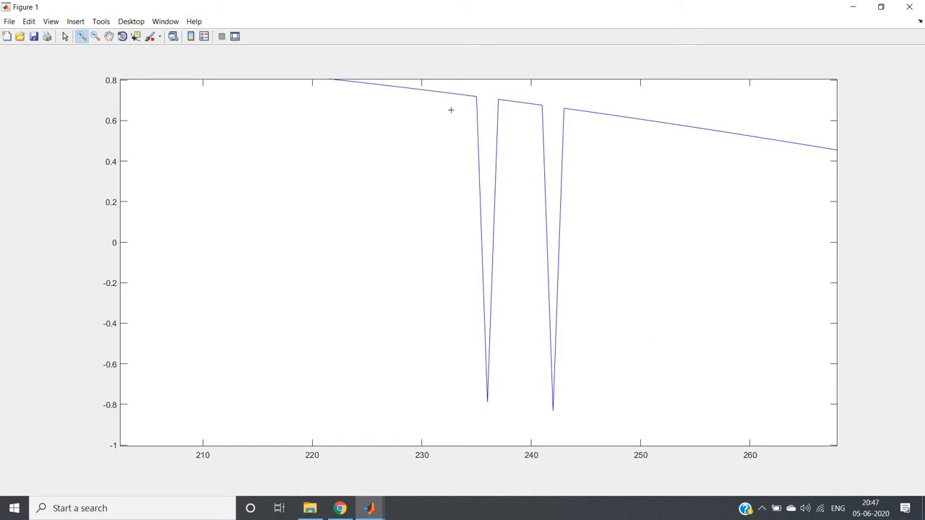
pyautogui.moveTo(440, 87)
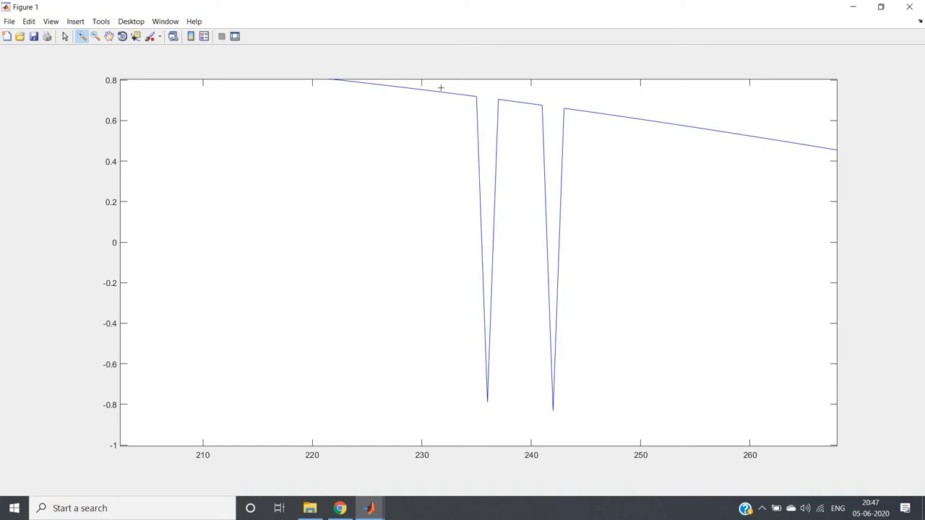
pyautogui.moveTo(514, 100)
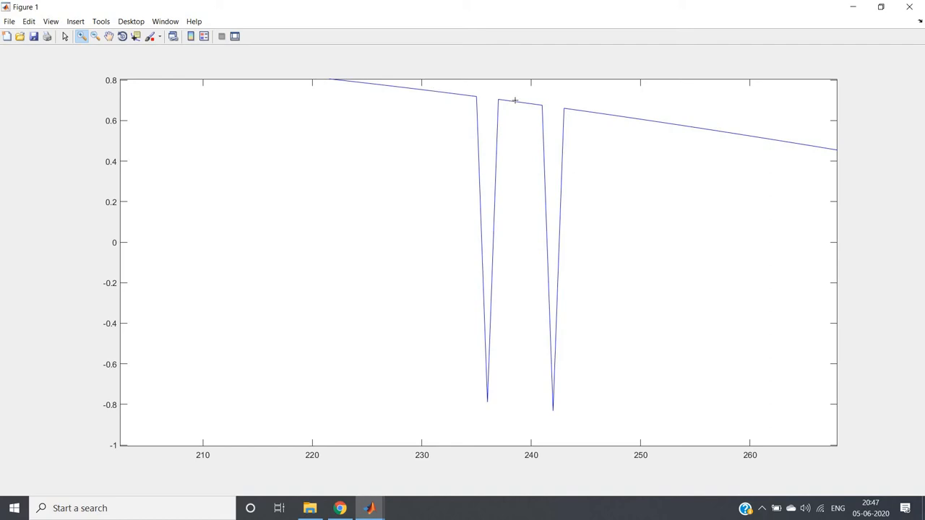
pyautogui.moveTo(493, 96)
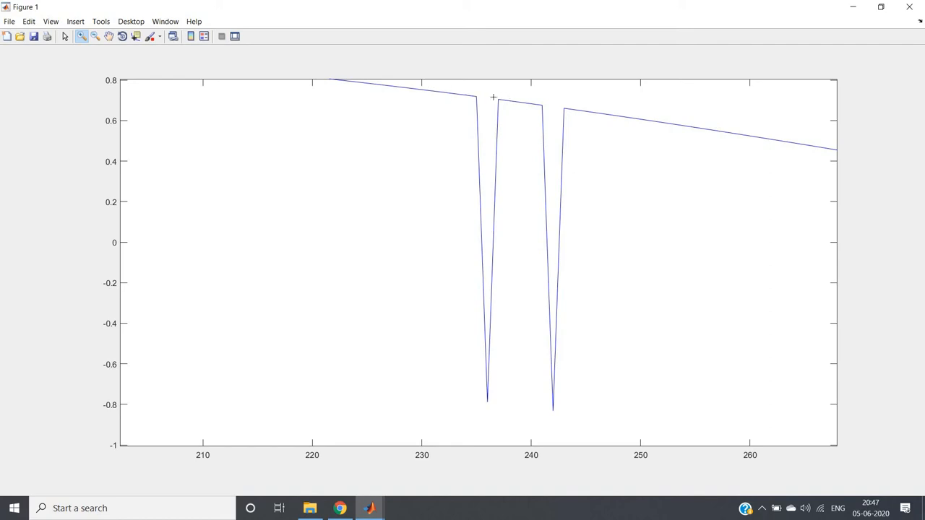
pyautogui.moveTo(480, 105)
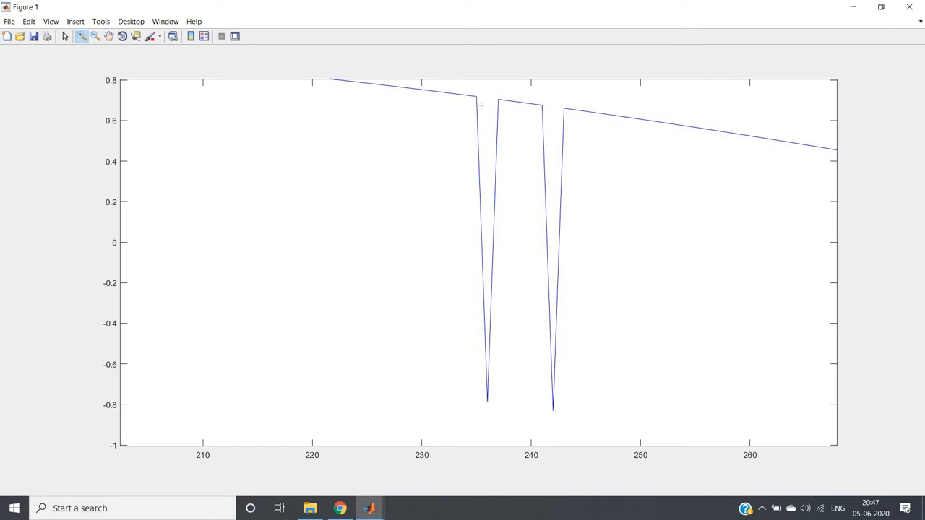
pyautogui.moveTo(493, 403)
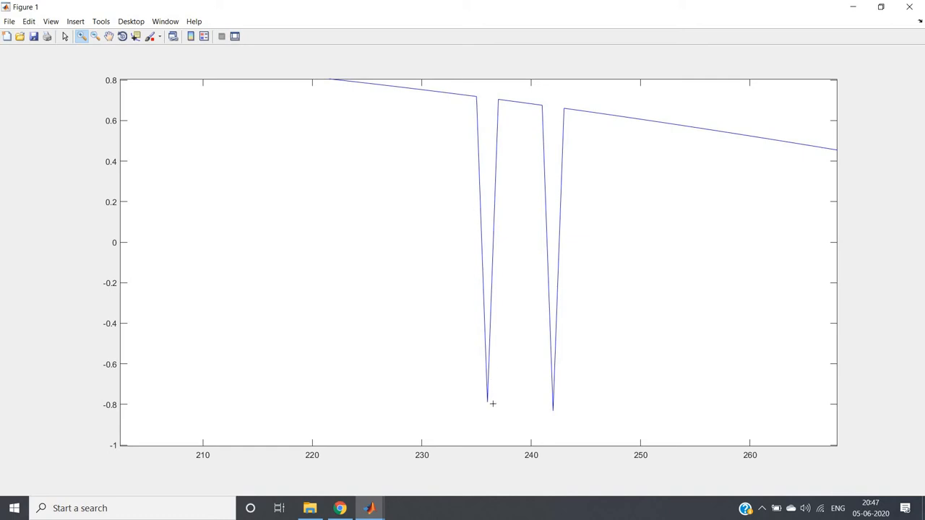
pyautogui.moveTo(482, 140)
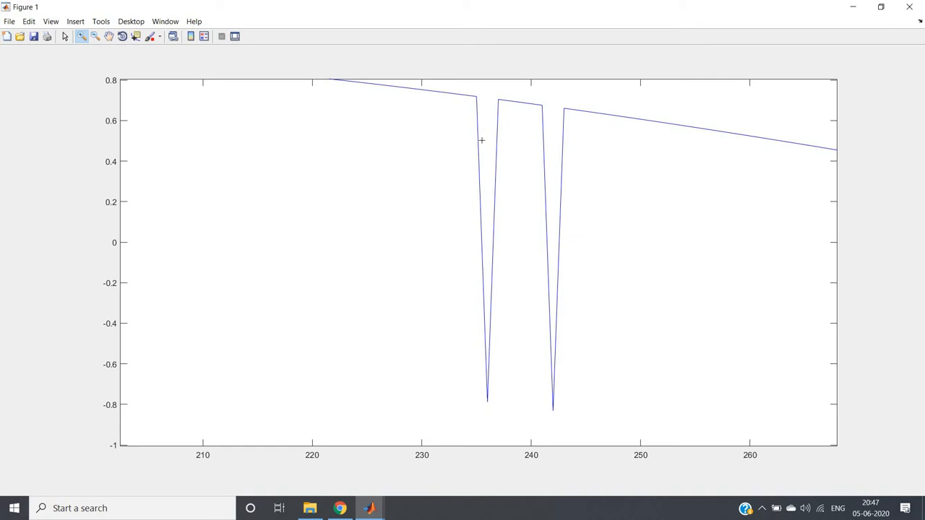
pyautogui.moveTo(436, 97)
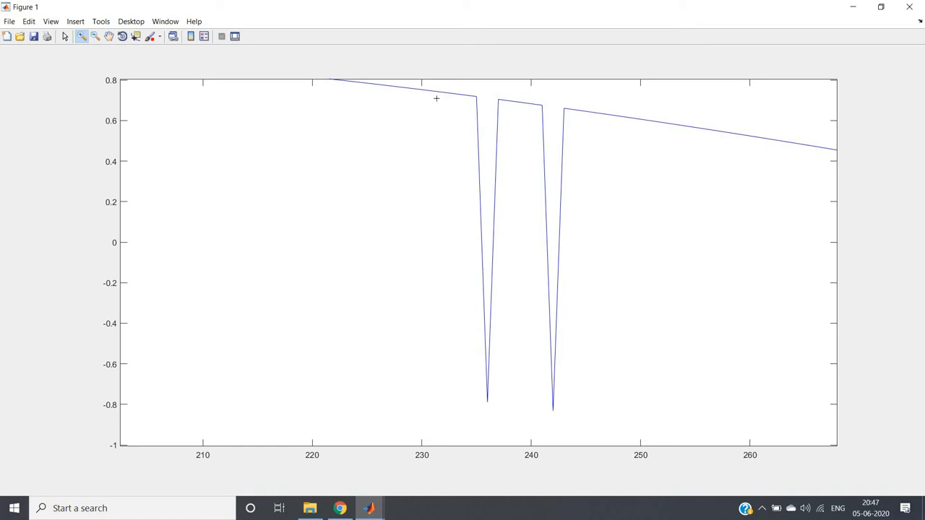
pyautogui.moveTo(457, 110)
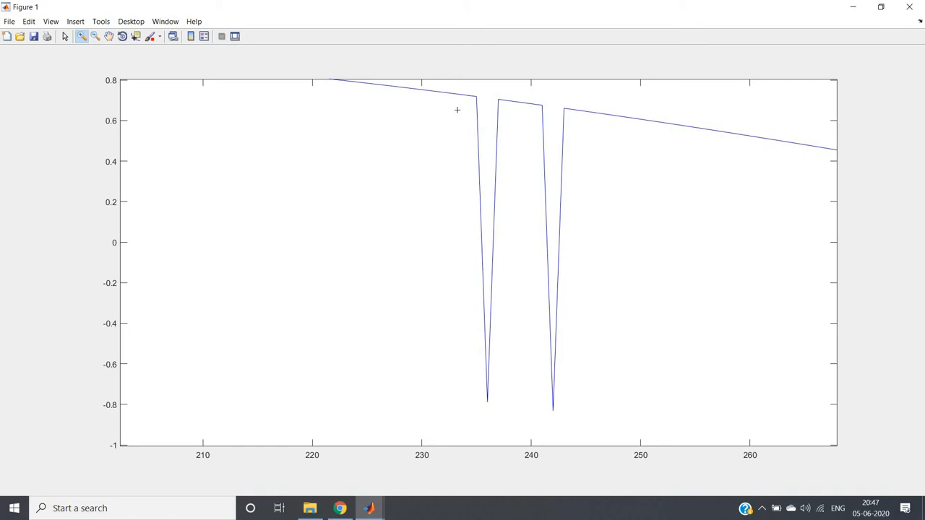
pyautogui.moveTo(452, 99)
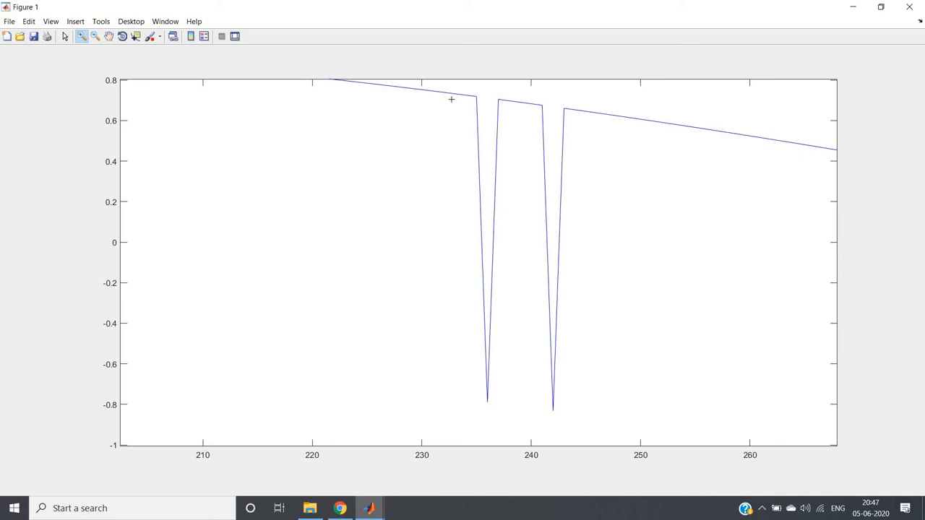
pyautogui.moveTo(477, 187)
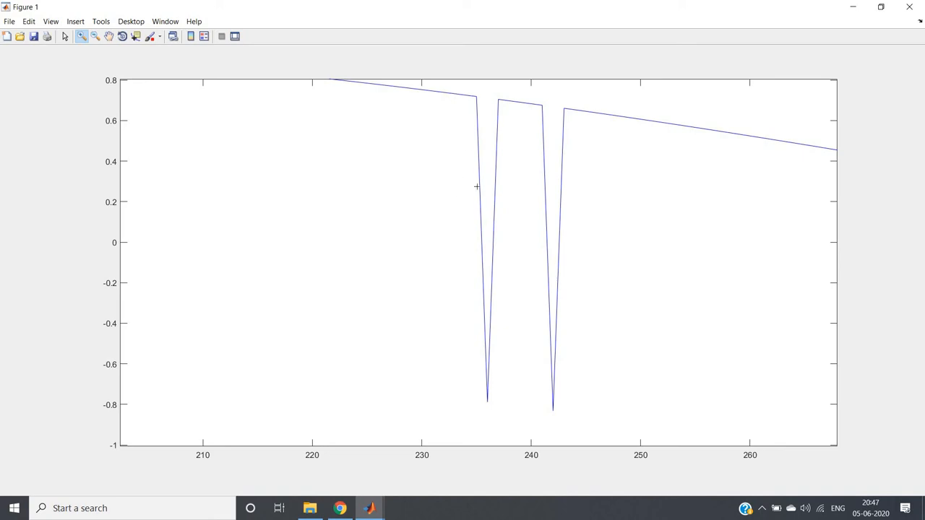
pyautogui.moveTo(471, 197)
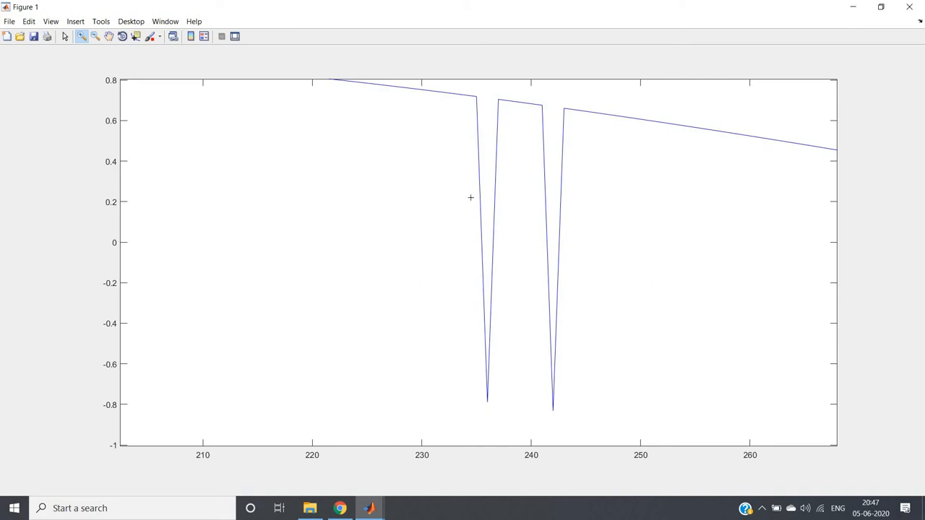
pyautogui.moveTo(486, 242)
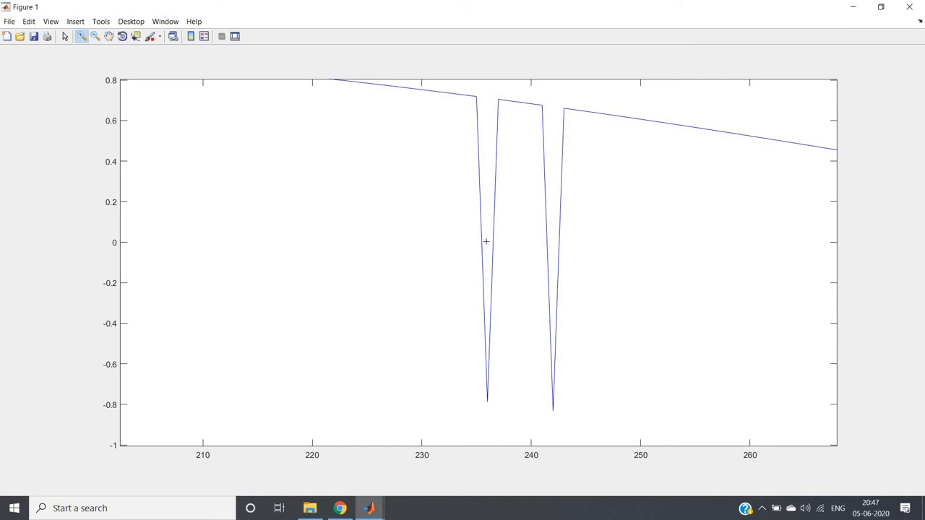
pyautogui.moveTo(512, 232)
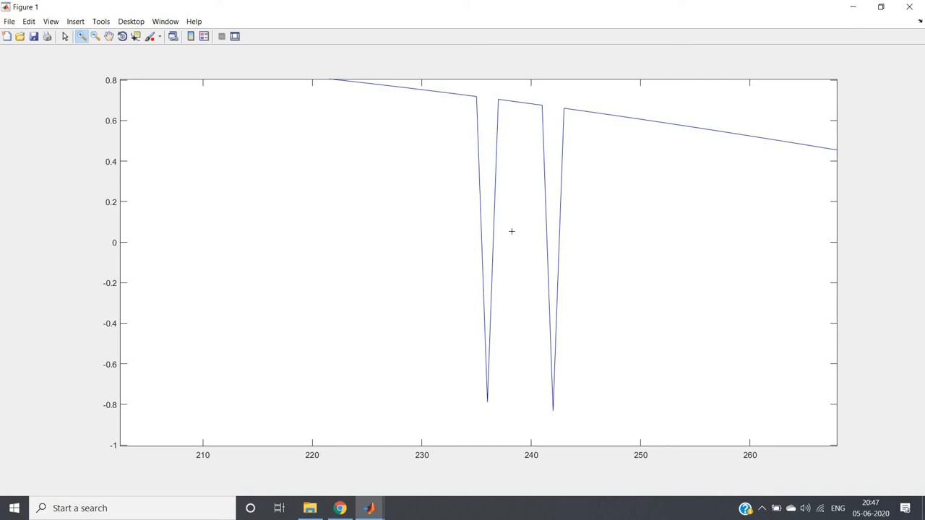
pyautogui.moveTo(503, 259)
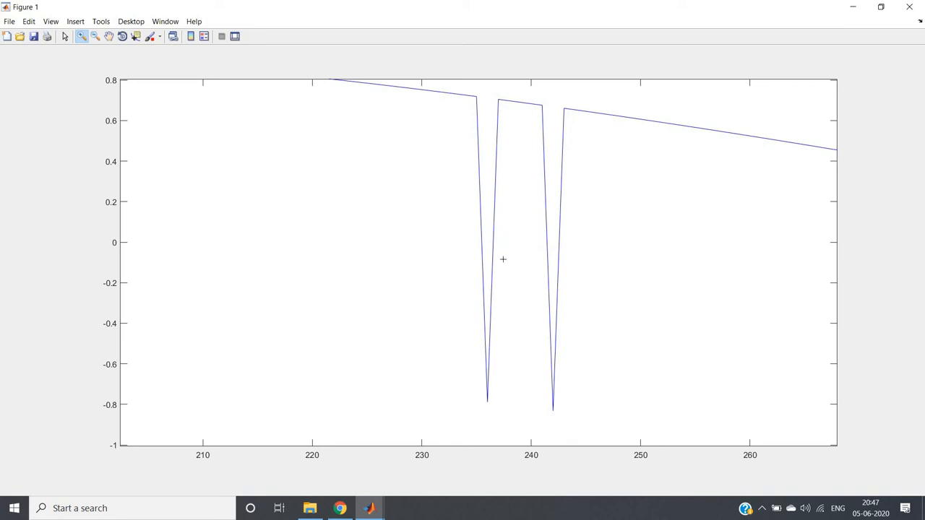
pyautogui.moveTo(510, 231)
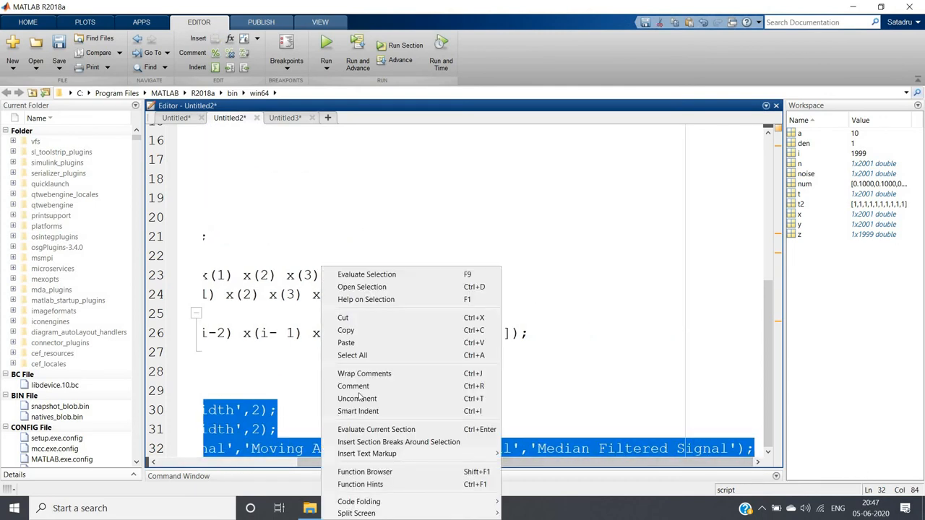
# - Evaluate the selected filtering script again, through its legend line
pyautogui.click(357, 399)
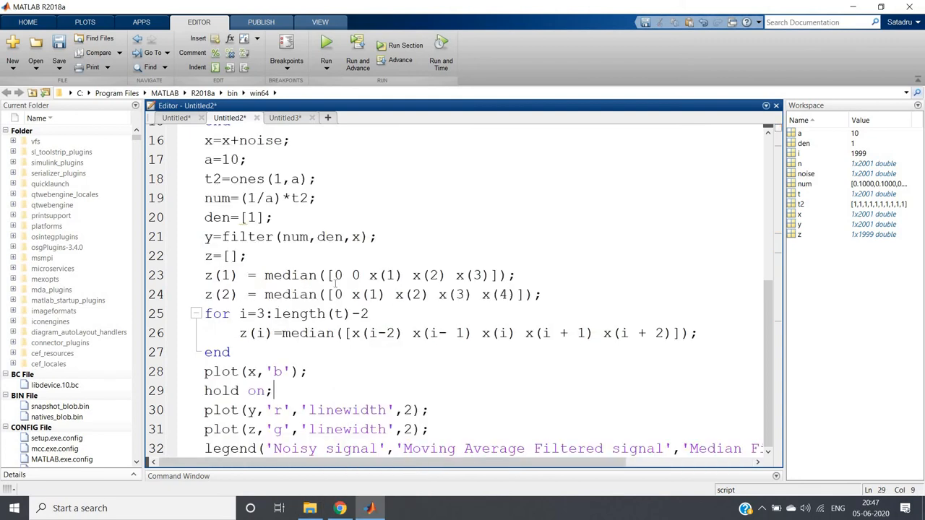
pyautogui.rightClick(340, 280)
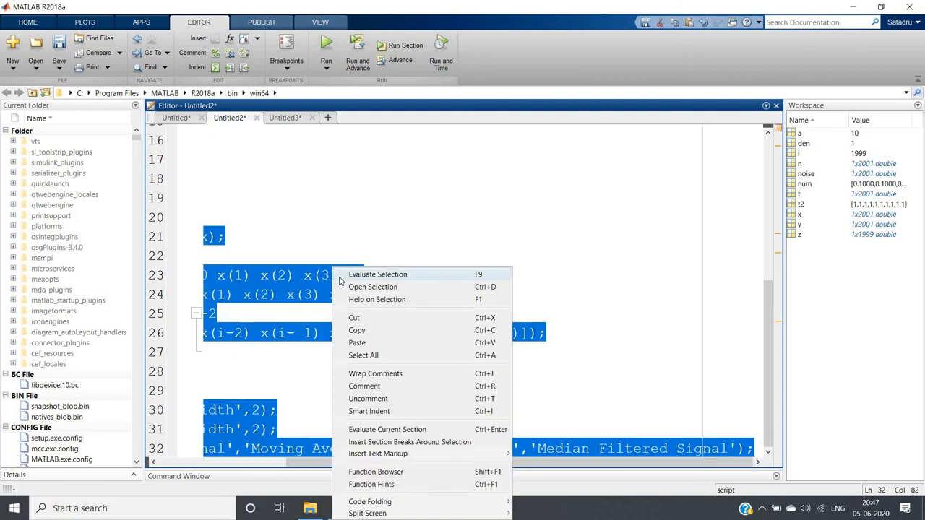
pyautogui.click(377, 273)
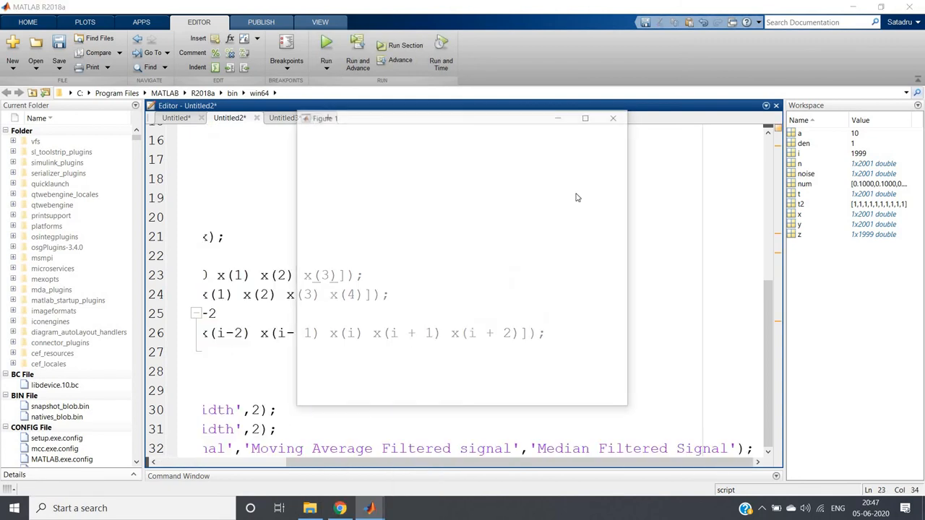
# - Bring up Figure 1 with red moving-average and green median-filtered curves and legend
pyautogui.click(585, 118)
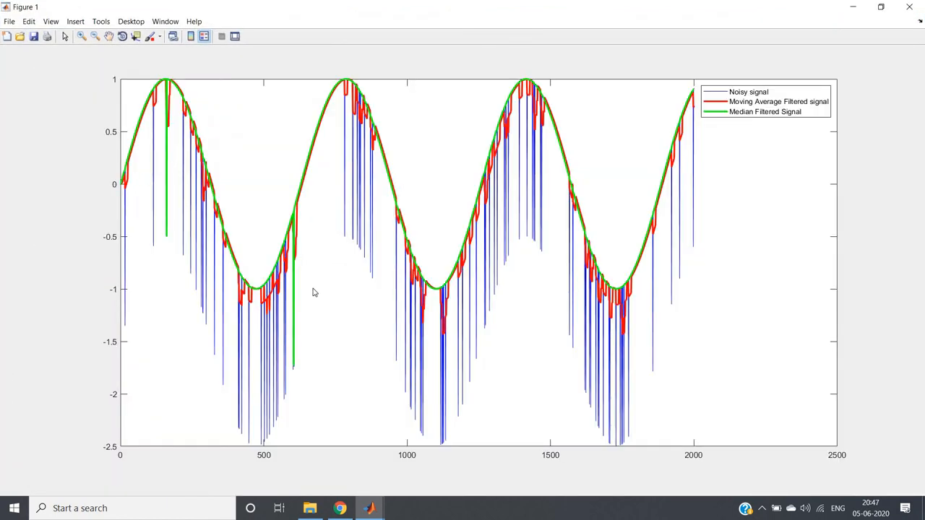
pyautogui.moveTo(388, 180)
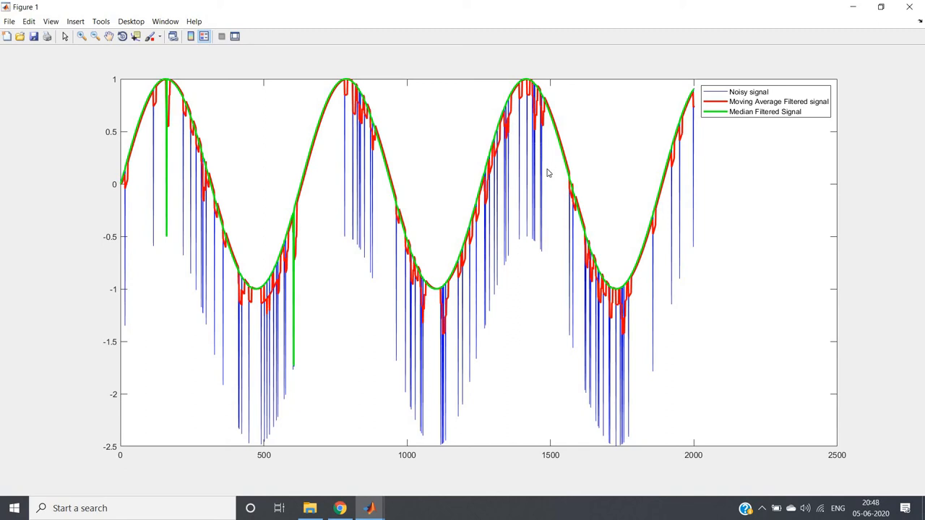
pyautogui.moveTo(522, 95)
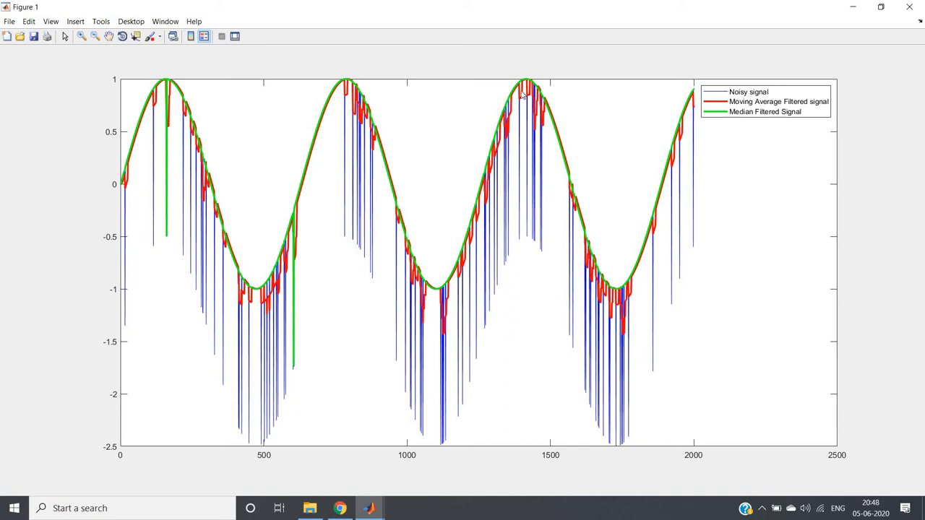
pyautogui.moveTo(658, 182)
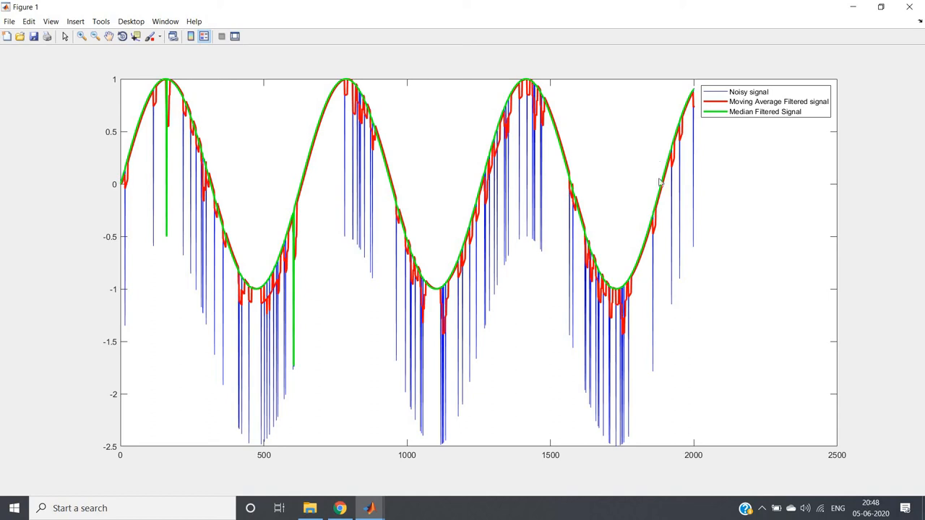
pyautogui.moveTo(267, 292)
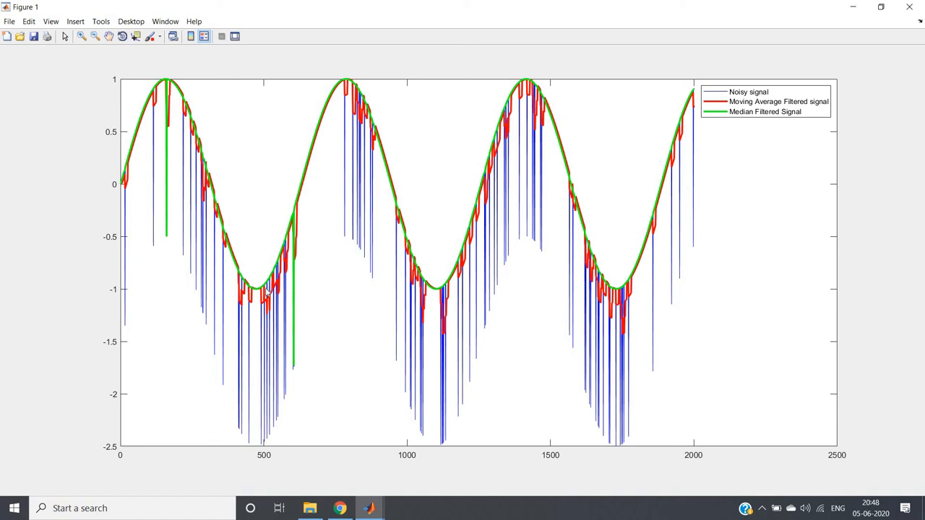
pyautogui.moveTo(294, 250)
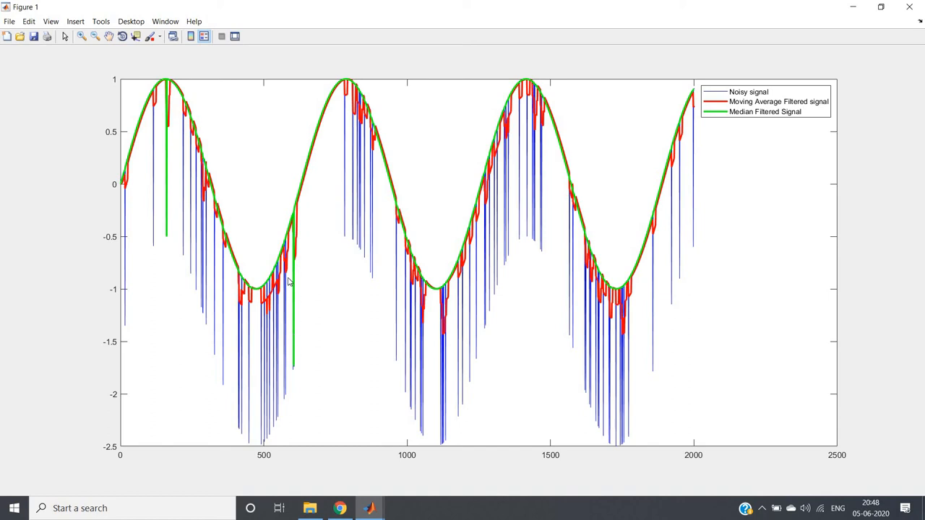
pyautogui.moveTo(213, 177)
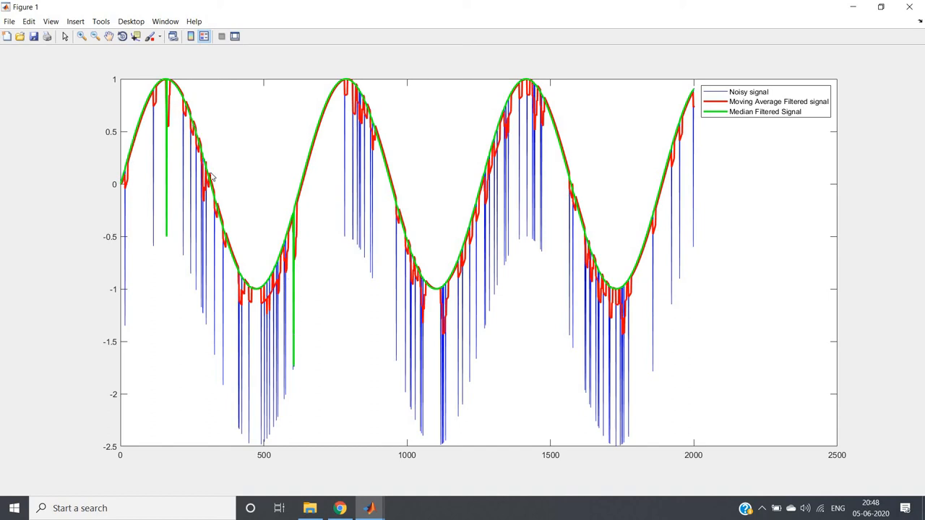
pyautogui.moveTo(102, 45)
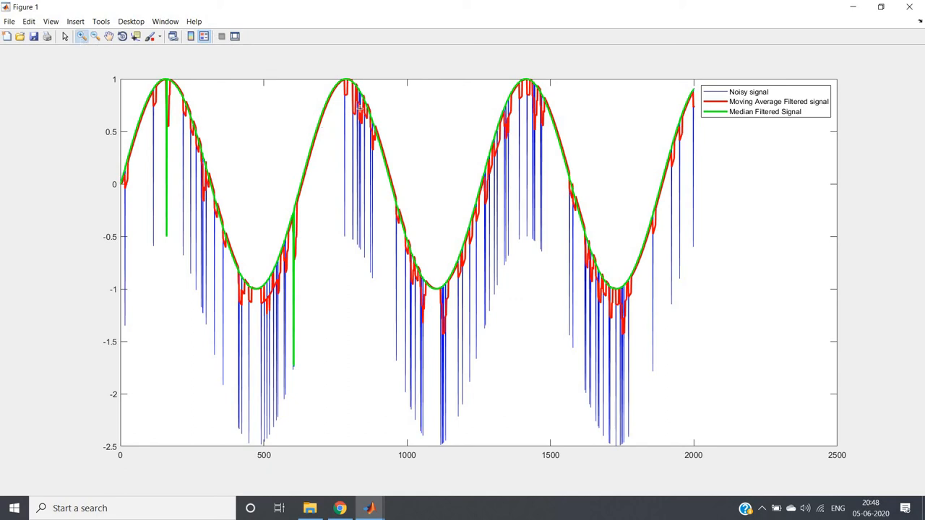
pyautogui.moveTo(347, 94); pyautogui.dragTo(393, 150)
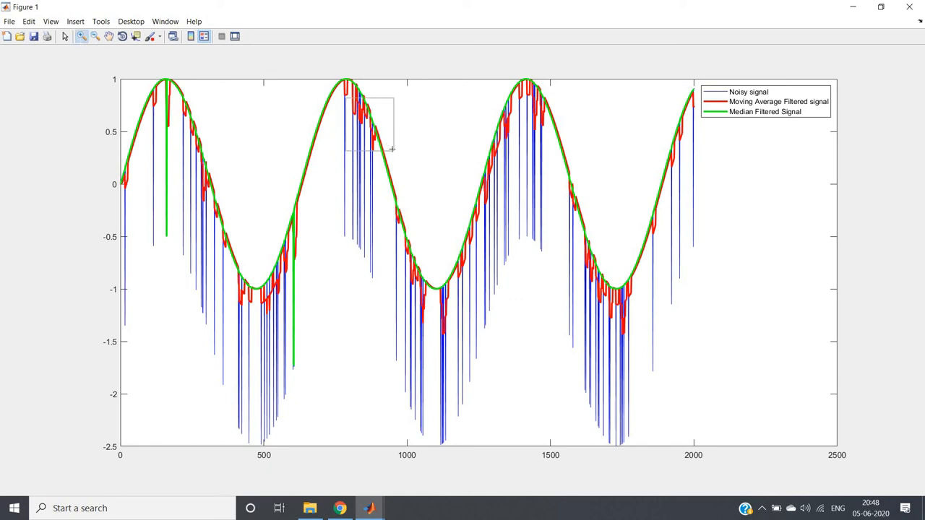
pyautogui.moveTo(347, 94); pyautogui.dragTo(401, 148)
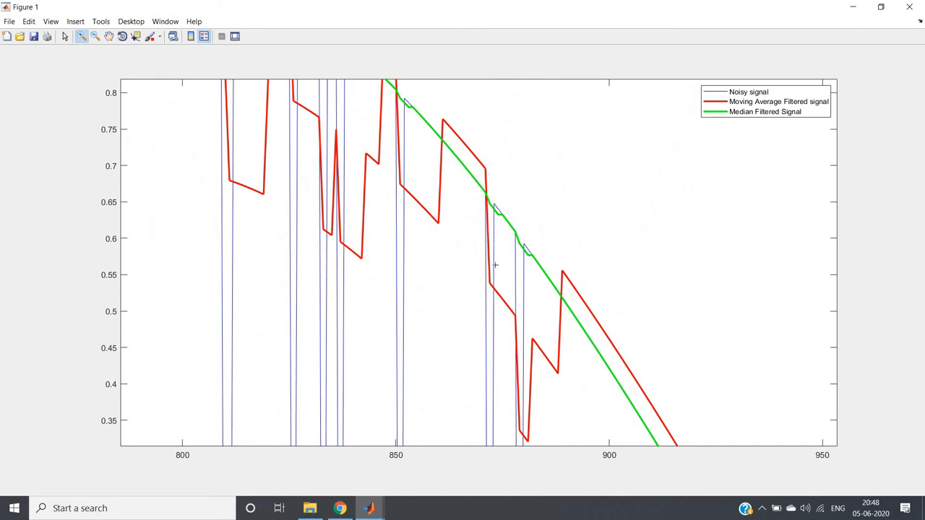
pyautogui.moveTo(538, 299)
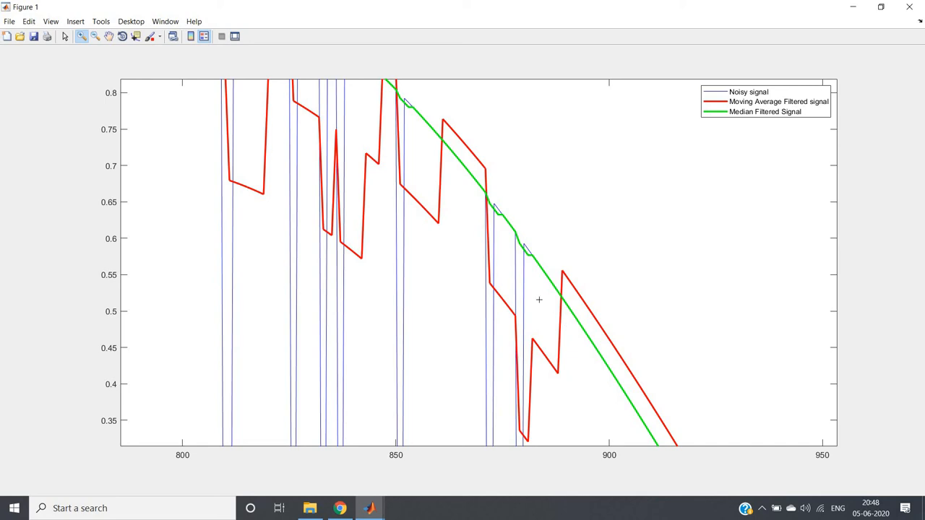
pyautogui.moveTo(492, 204)
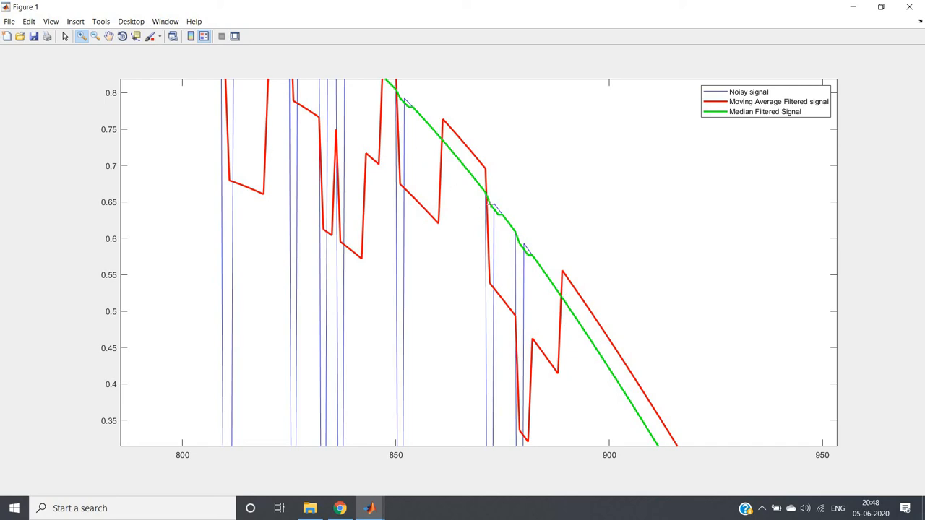
pyautogui.moveTo(552, 287)
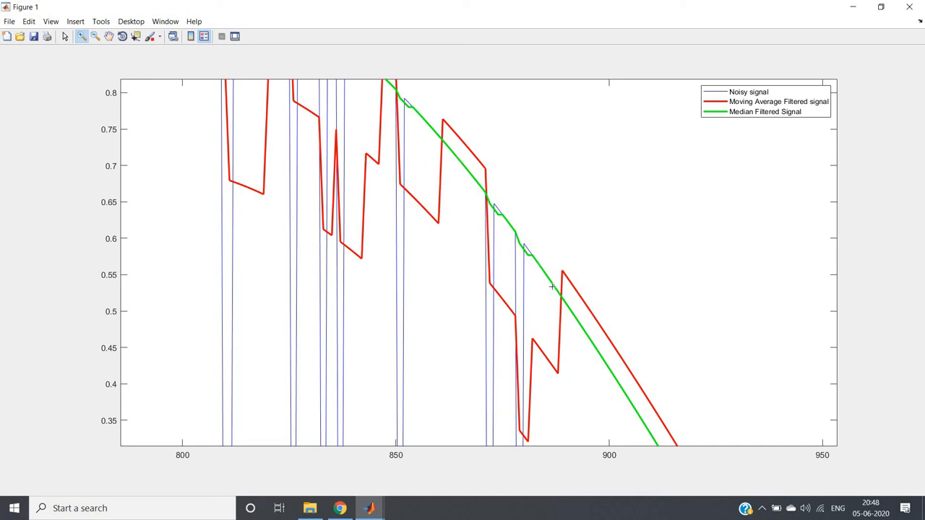
pyautogui.moveTo(416, 257)
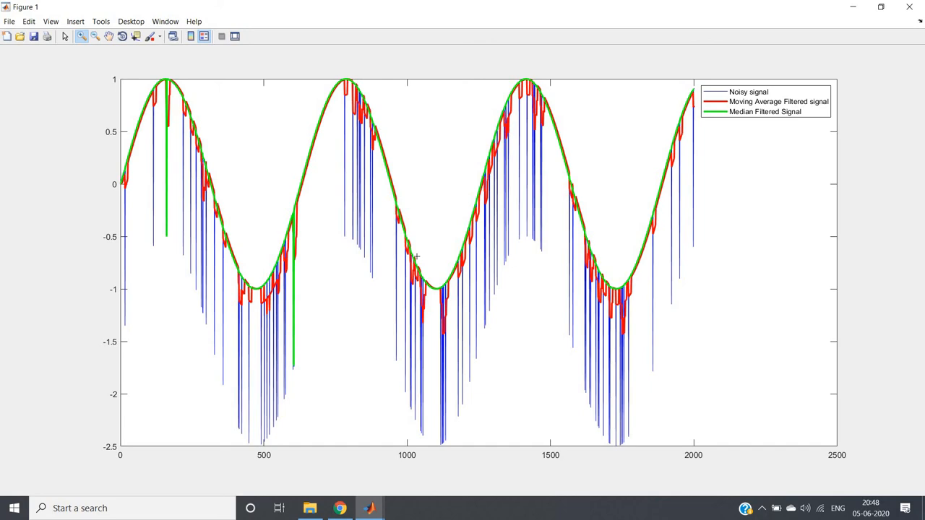
pyautogui.moveTo(557, 357)
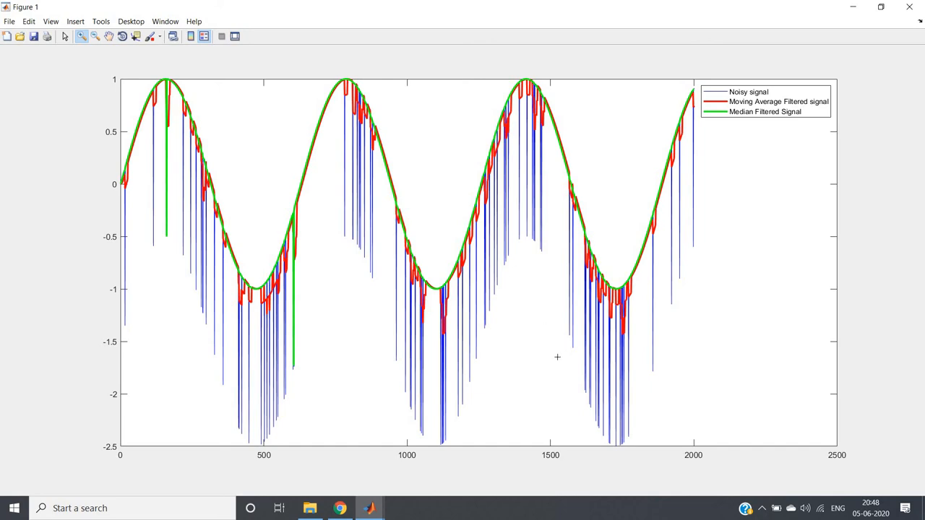